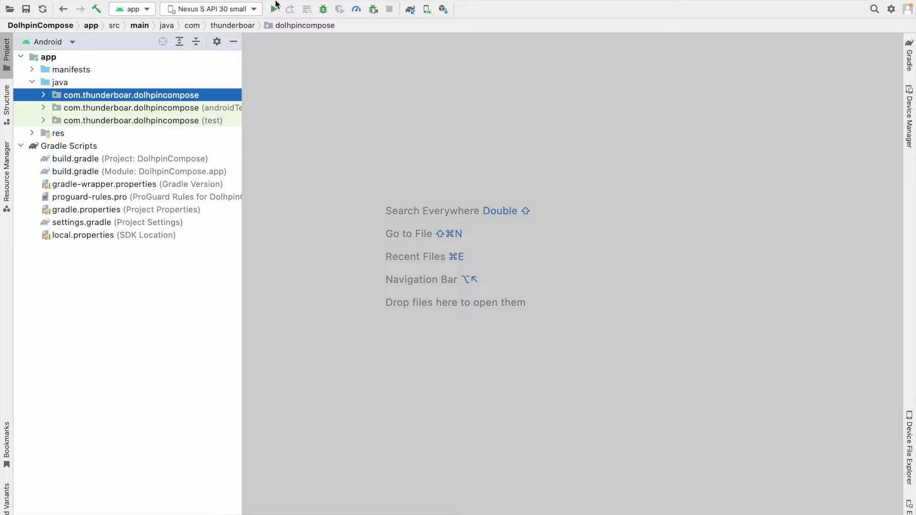
Browse the File and Android Studio menus to reach Preferences for the DolphinCompose project.
{"action": "left_click", "coordinate": [116, 8]}
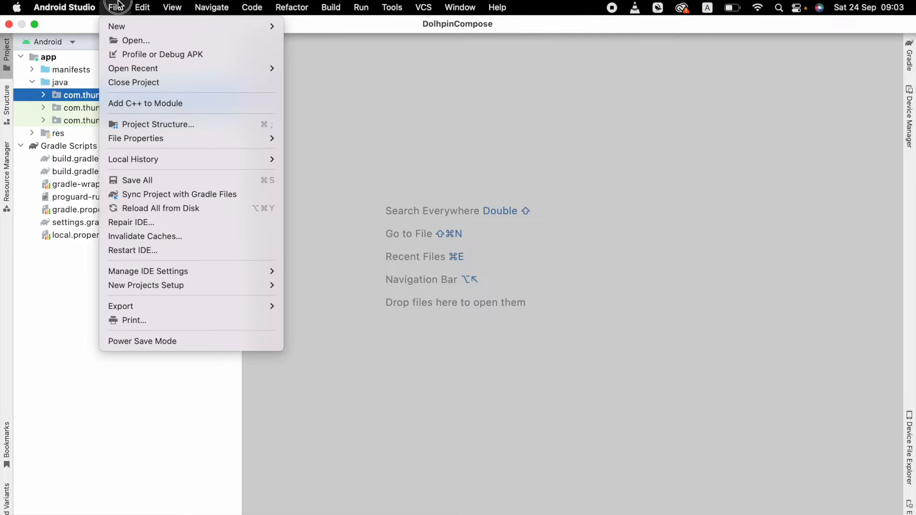
{"action": "mouse_move", "coordinate": [155, 82]}
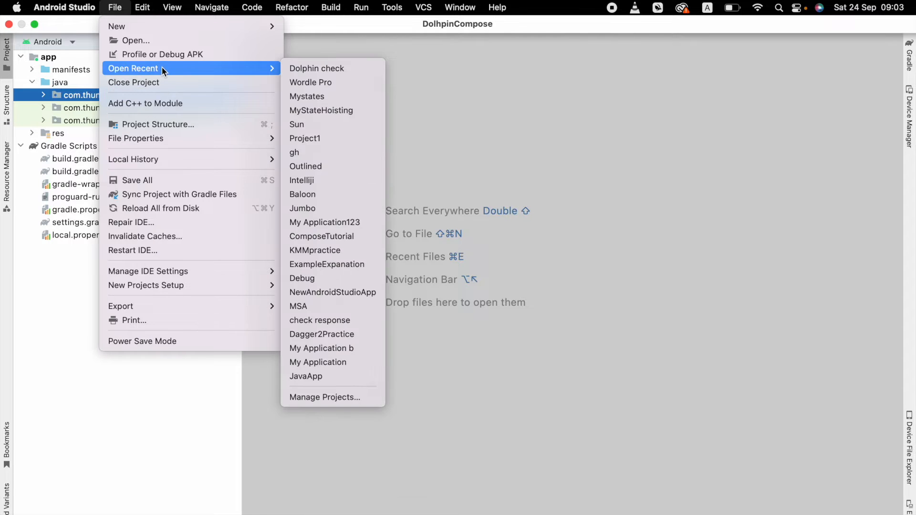
{"action": "mouse_move", "coordinate": [132, 103]}
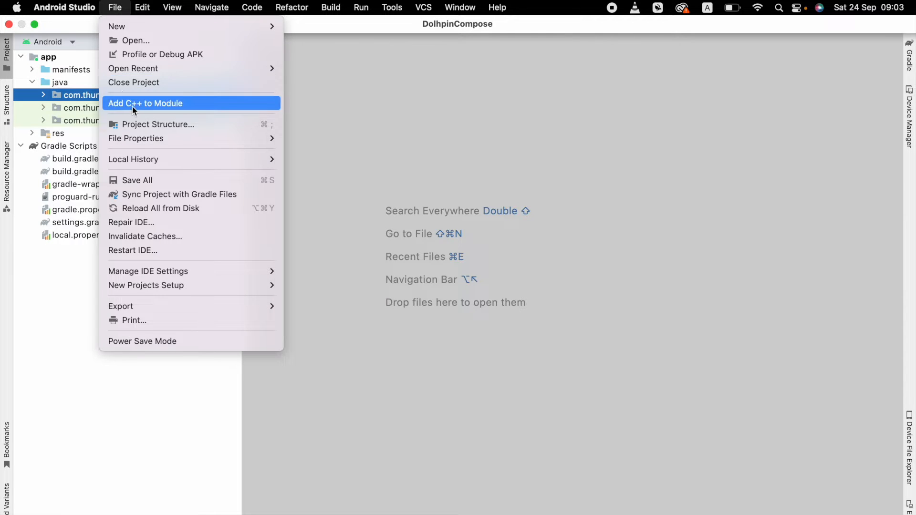
{"action": "left_click", "coordinate": [64, 7]}
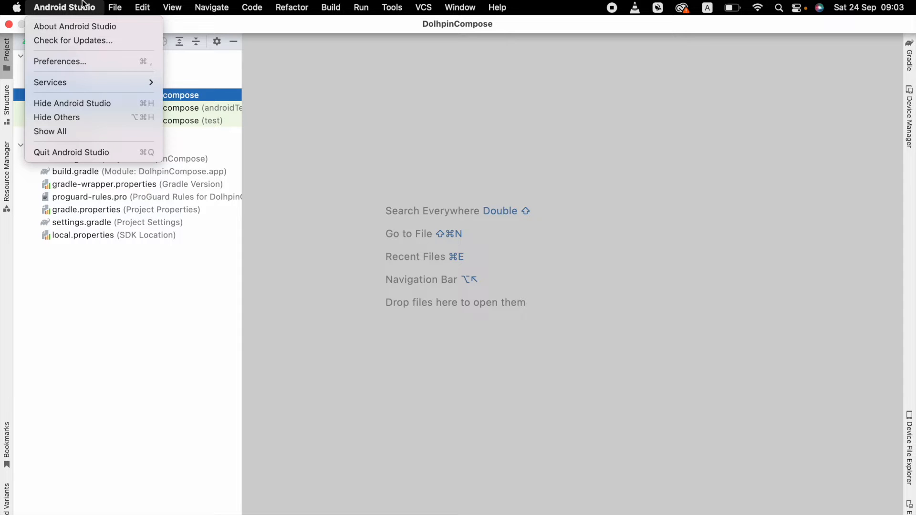
{"action": "mouse_move", "coordinate": [90, 61]}
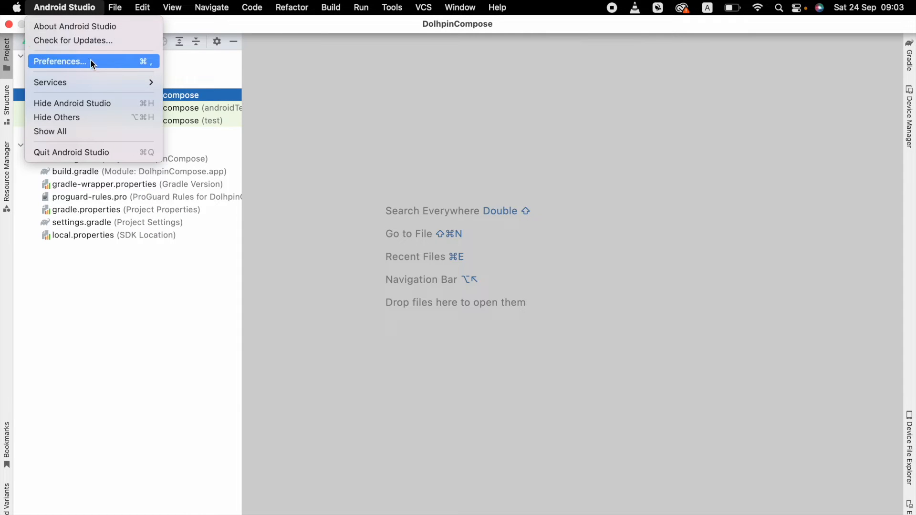
{"action": "left_click", "coordinate": [115, 8]}
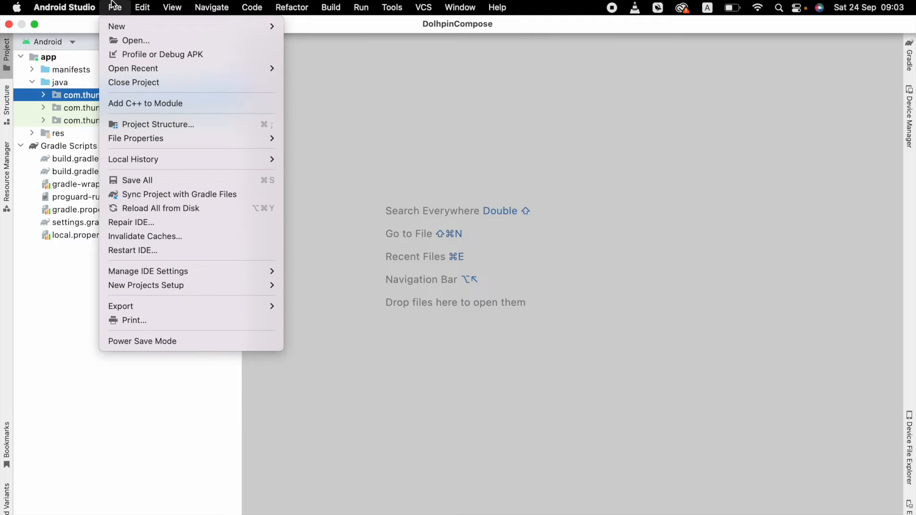
{"action": "mouse_move", "coordinate": [133, 82]}
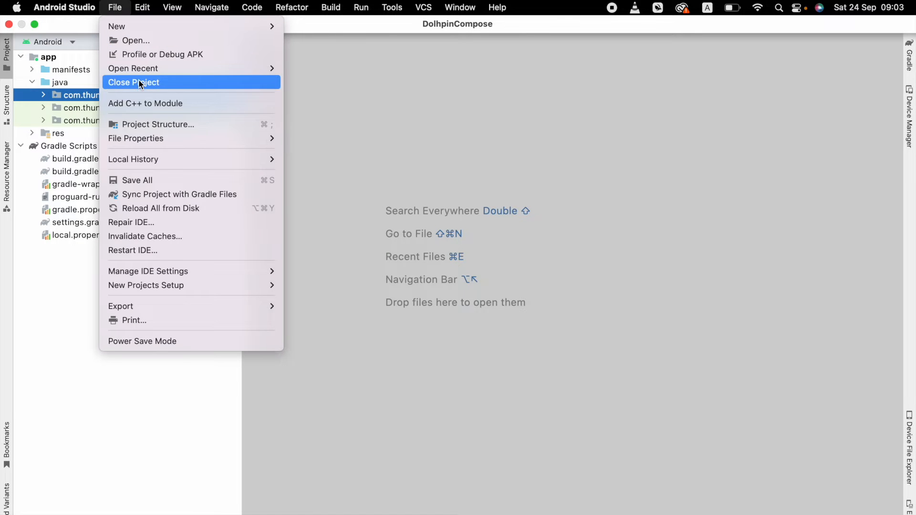
{"action": "mouse_move", "coordinate": [145, 80]}
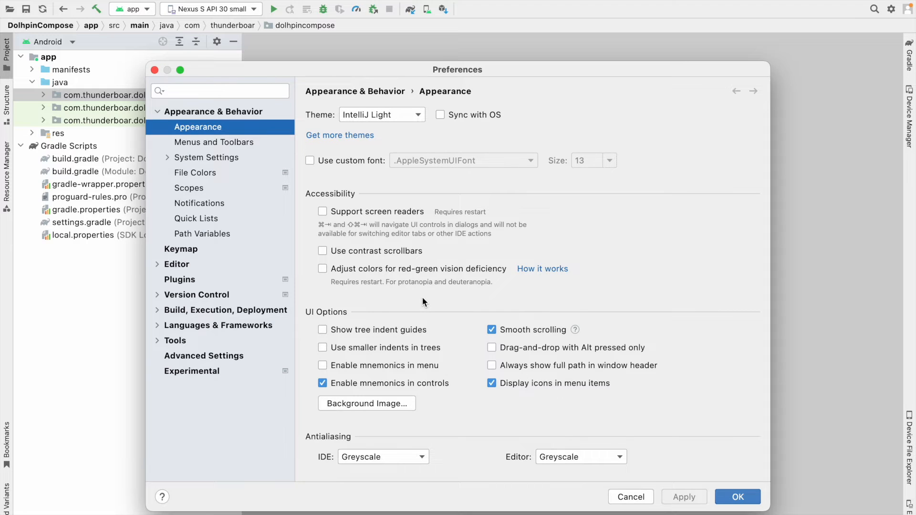
{"action": "mouse_move", "coordinate": [356, 163]}
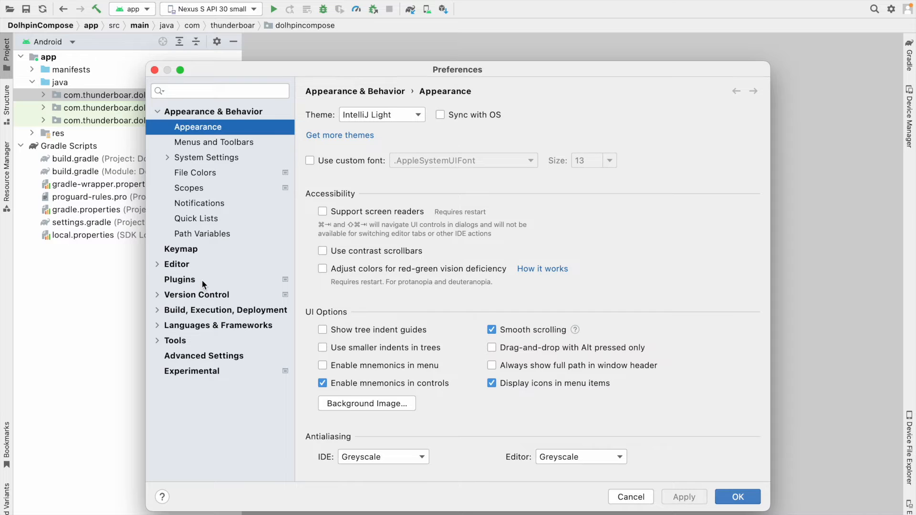
{"action": "mouse_move", "coordinate": [227, 213]}
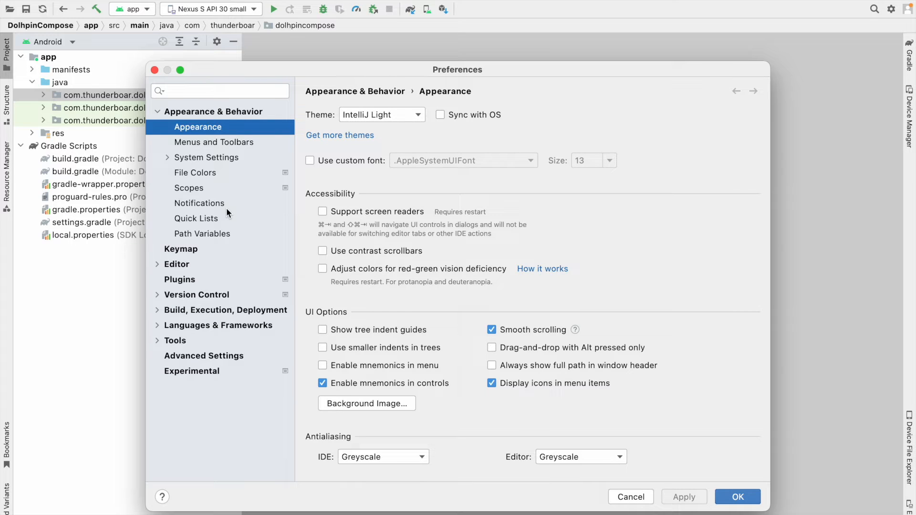
Filter the Preferences with 'plu' to reach the Plugins page.
{"action": "left_click", "coordinate": [219, 90]}
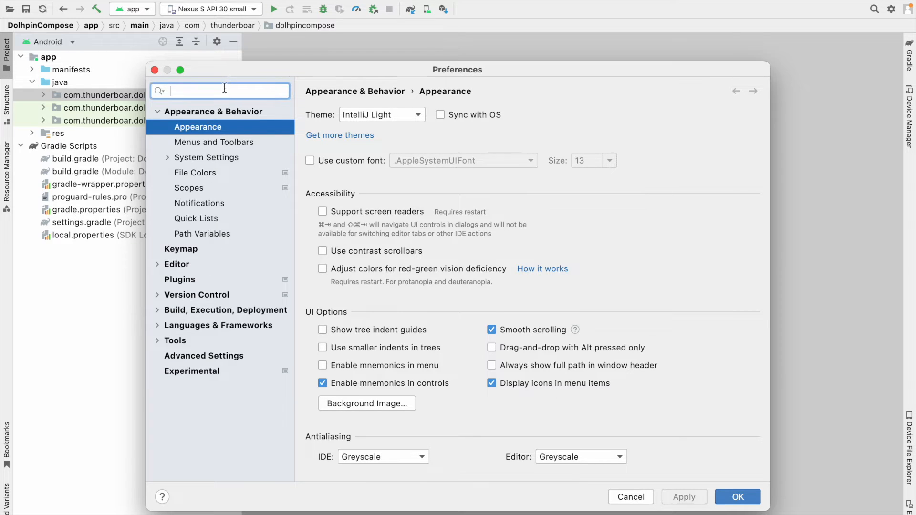
{"action": "type", "text": "plu"}
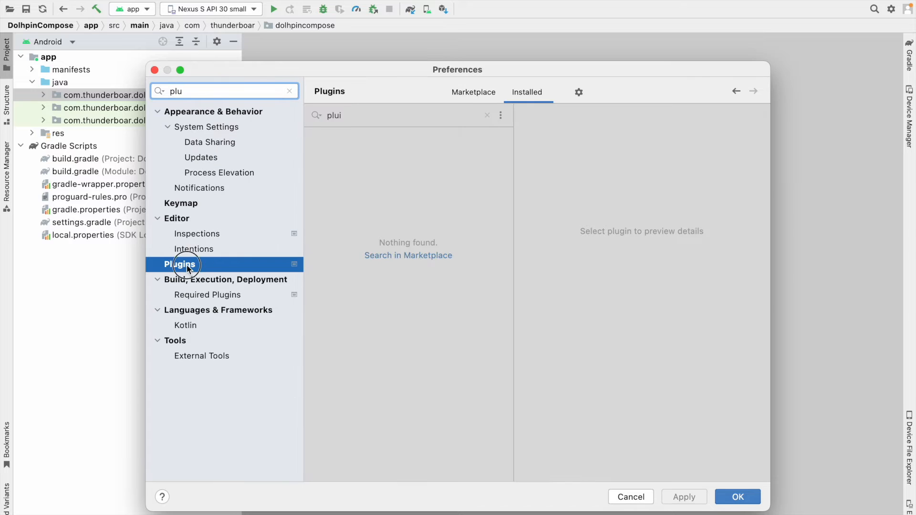
{"action": "mouse_move", "coordinate": [465, 175]}
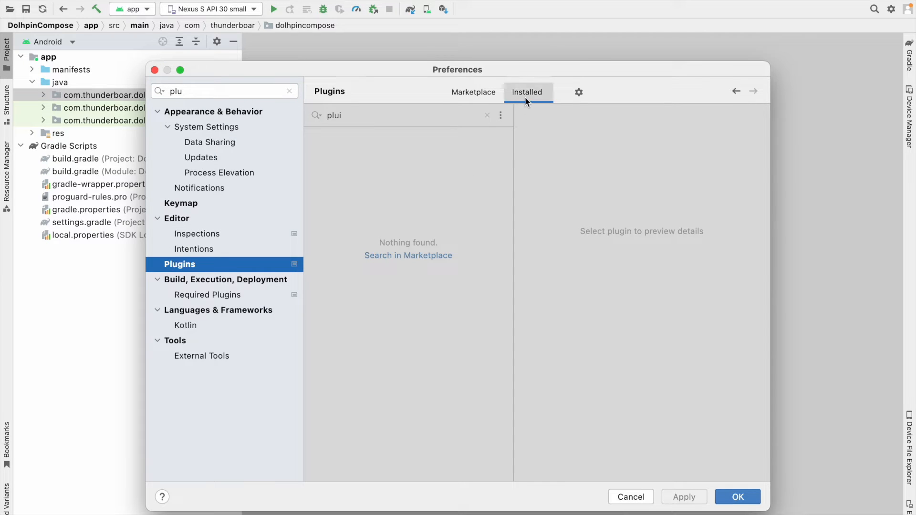
Switch between Installed and Marketplace, ending on the Marketplace featured plugins.
{"action": "left_click", "coordinate": [473, 93]}
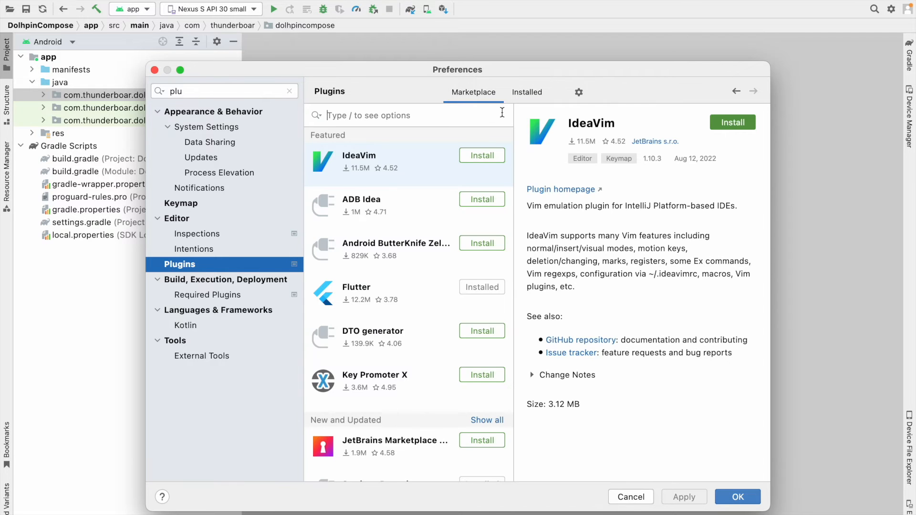
{"action": "left_click", "coordinate": [527, 91]}
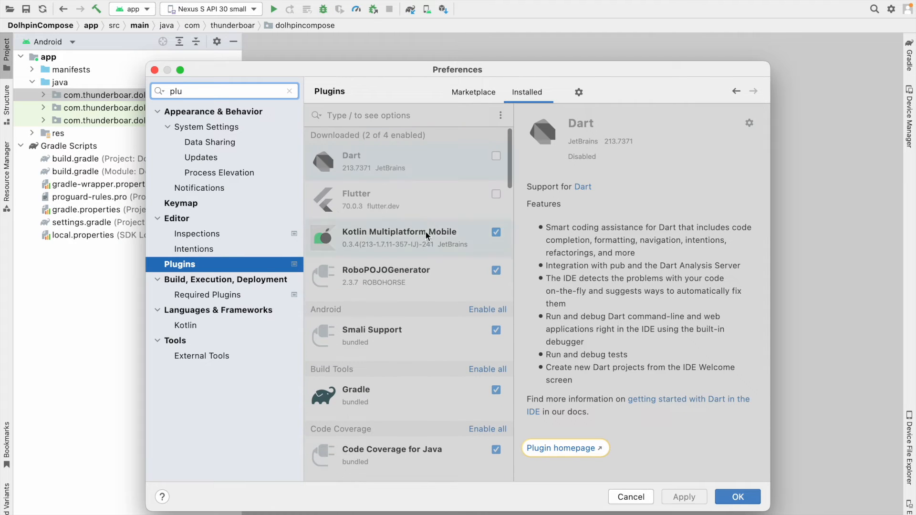
{"action": "left_click", "coordinate": [474, 91]}
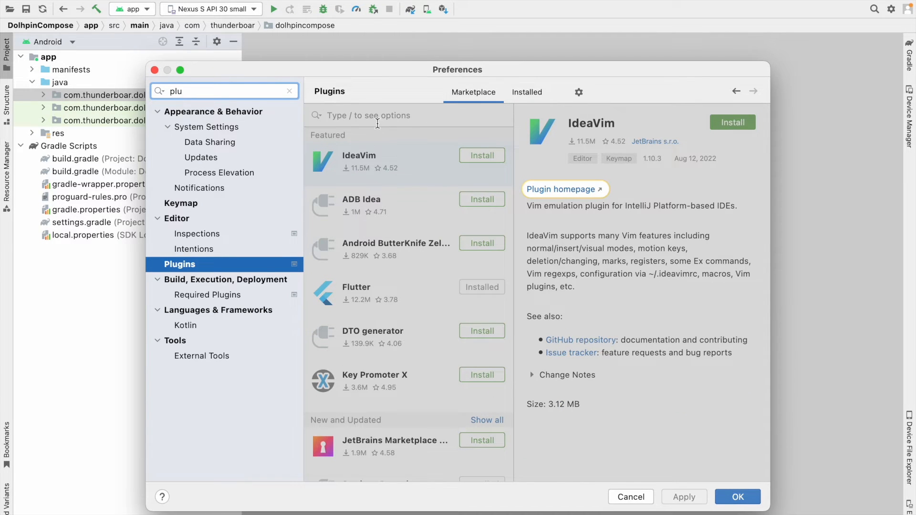
Search the Marketplace for 'pro' and show the Pokemon Progress plugin details.
{"action": "type", "text": "progress"}
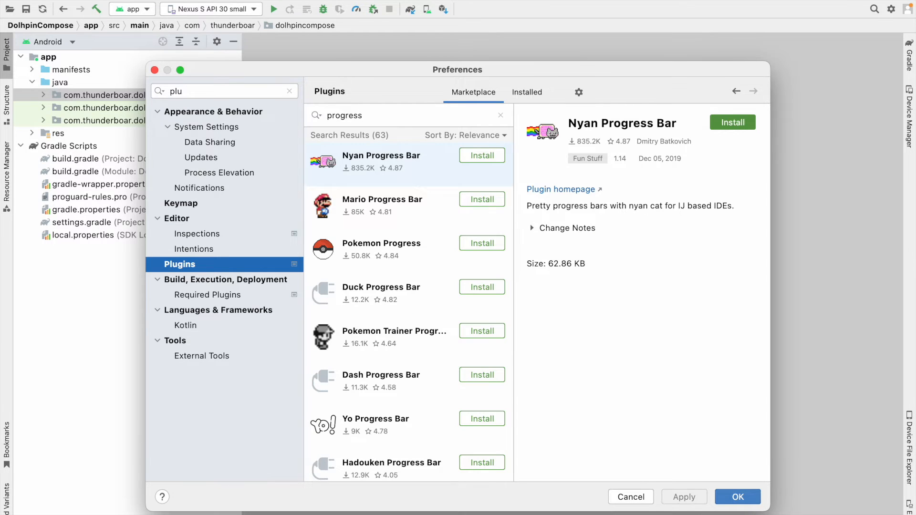
{"action": "scroll", "scroll_direction": "down", "scroll_amount": 3}
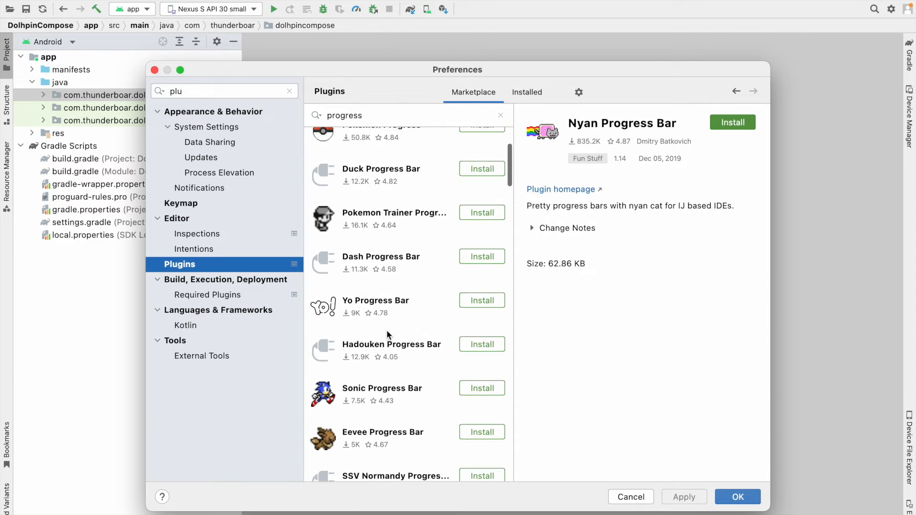
{"action": "scroll", "scroll_direction": "up", "scroll_amount": 3}
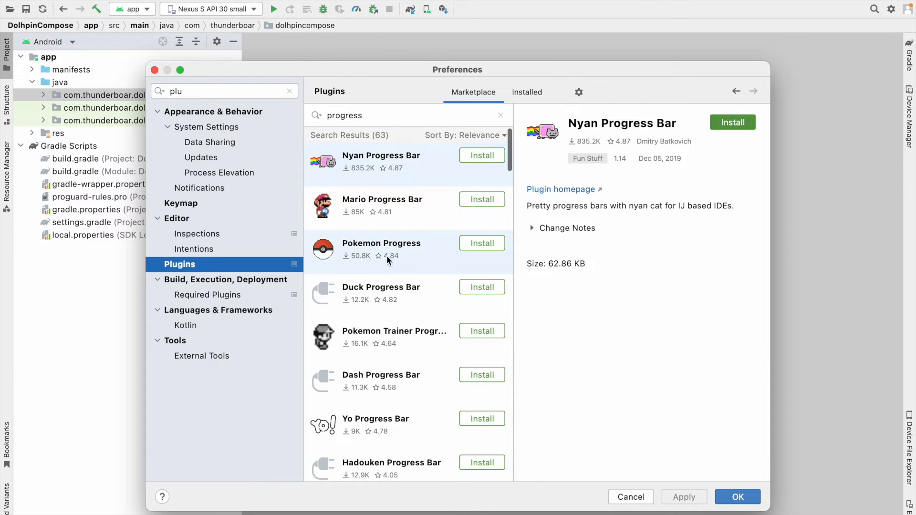
{"action": "left_click", "coordinate": [381, 244]}
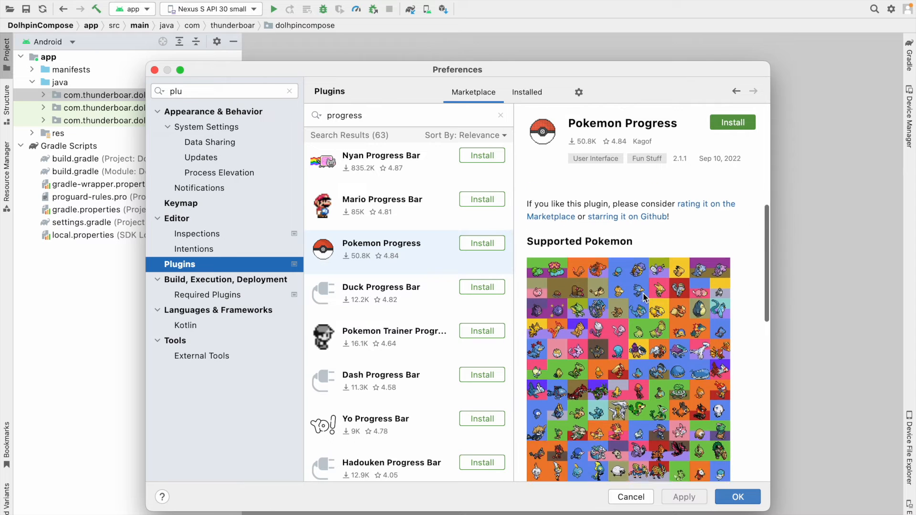
{"action": "scroll", "scroll_direction": "up", "scroll_amount": 3}
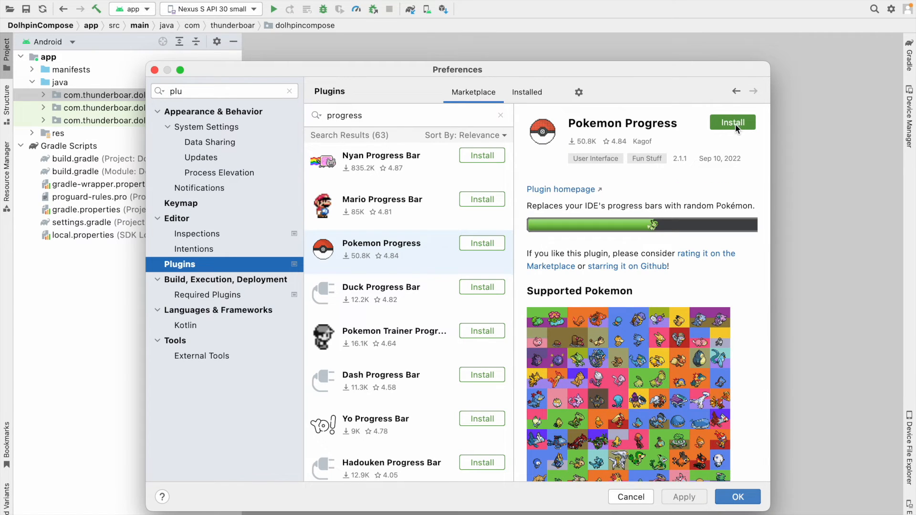
Install Pokemon Progress, confirm it among Installed plugins, and apply with OK.
{"action": "left_click", "coordinate": [732, 122]}
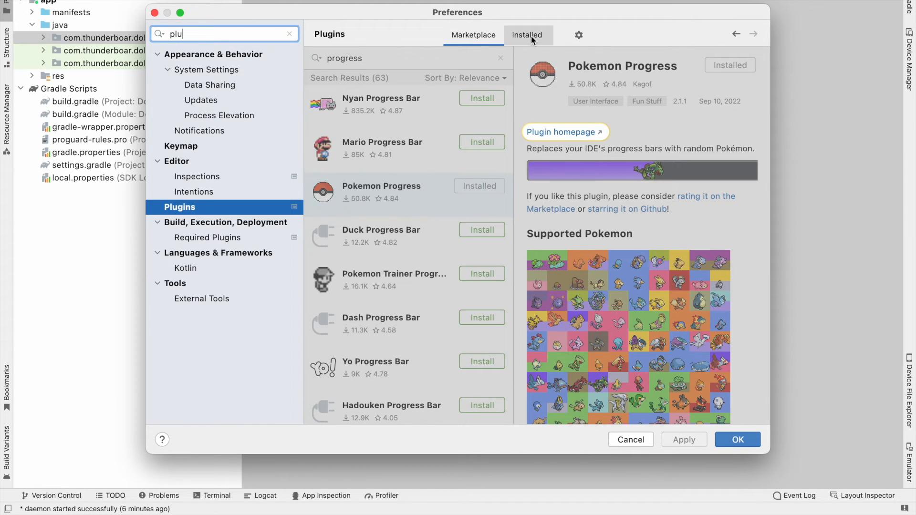
{"action": "left_click", "coordinate": [527, 36]}
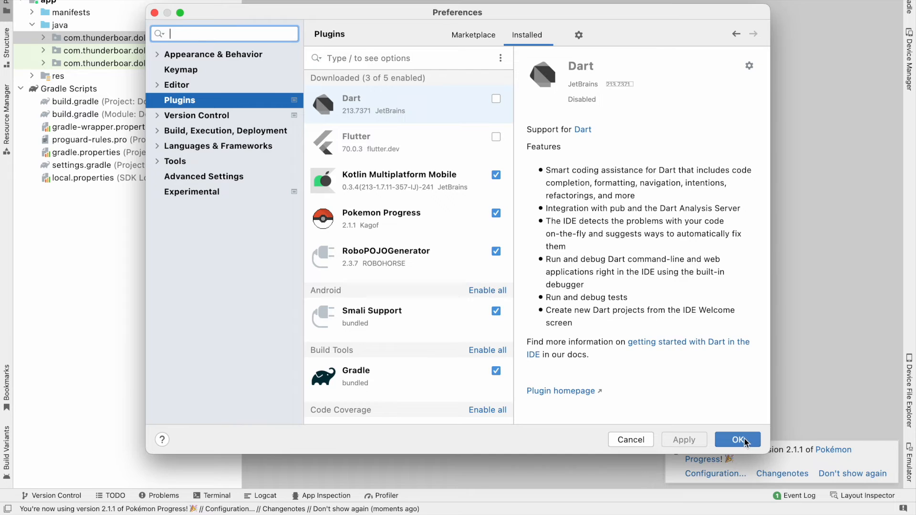
{"action": "left_click", "coordinate": [738, 440]}
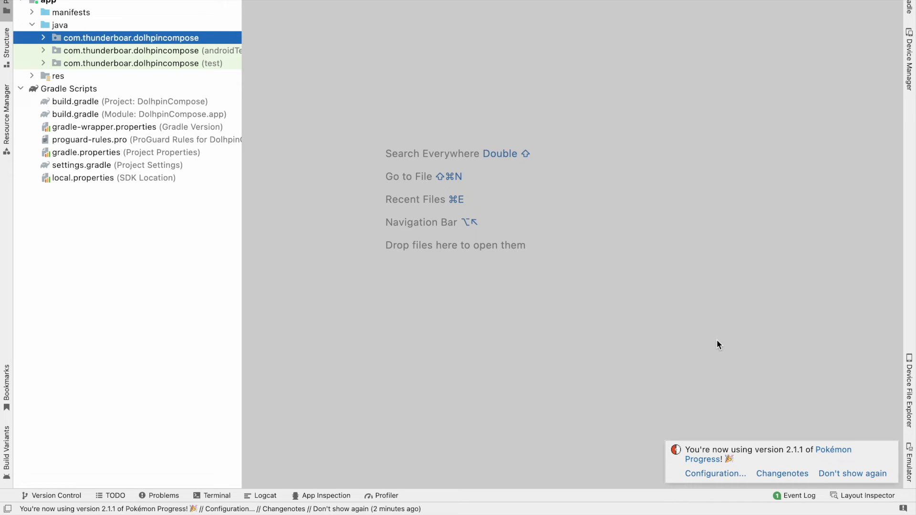
{"action": "mouse_move", "coordinate": [431, 132]}
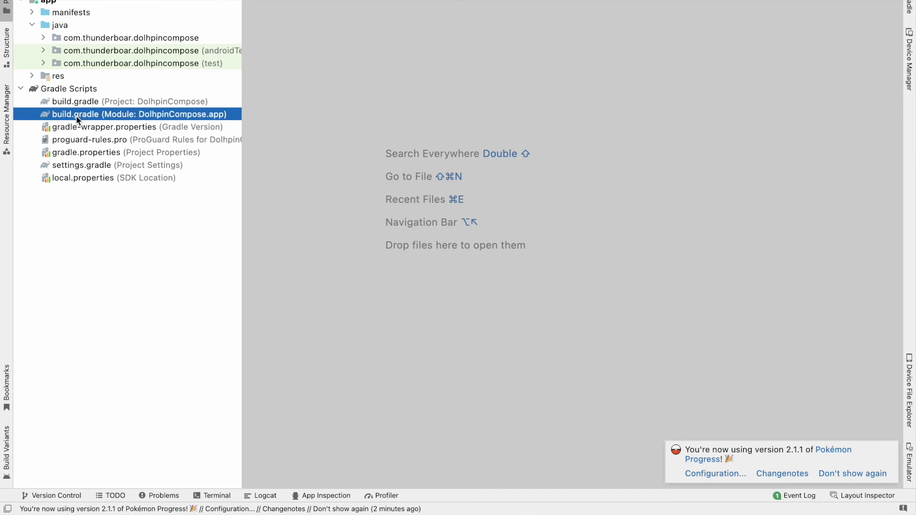
Open build.gradle (Module: DolphinCompose.app) and run Sync Now to start the Gradle sync.
{"action": "double_click", "coordinate": [139, 113]}
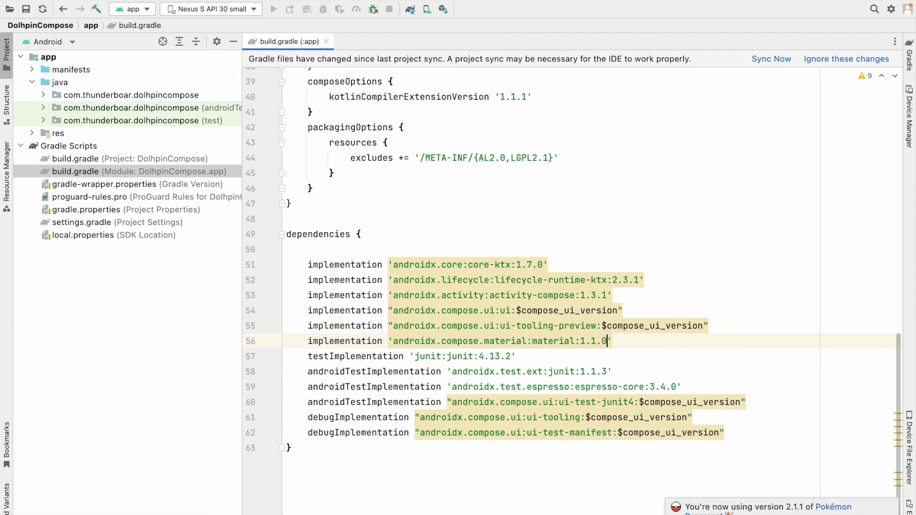
{"action": "left_click", "coordinate": [771, 59]}
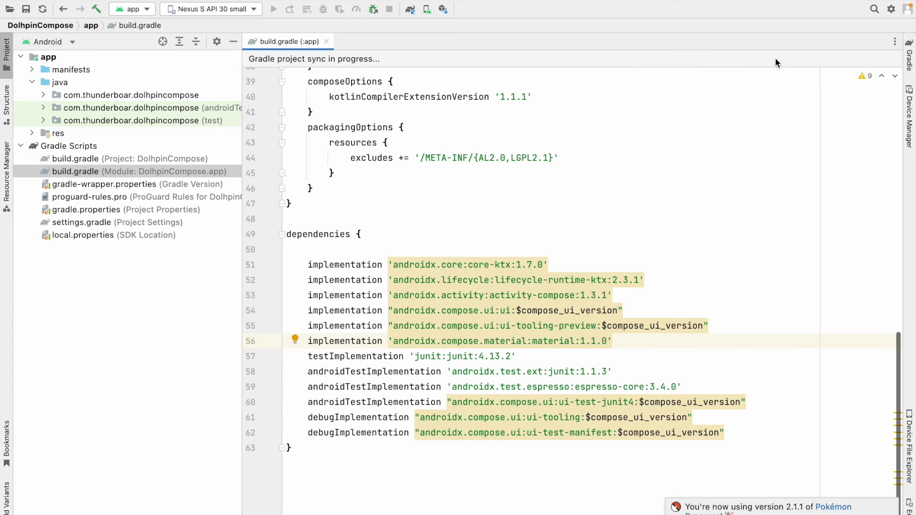